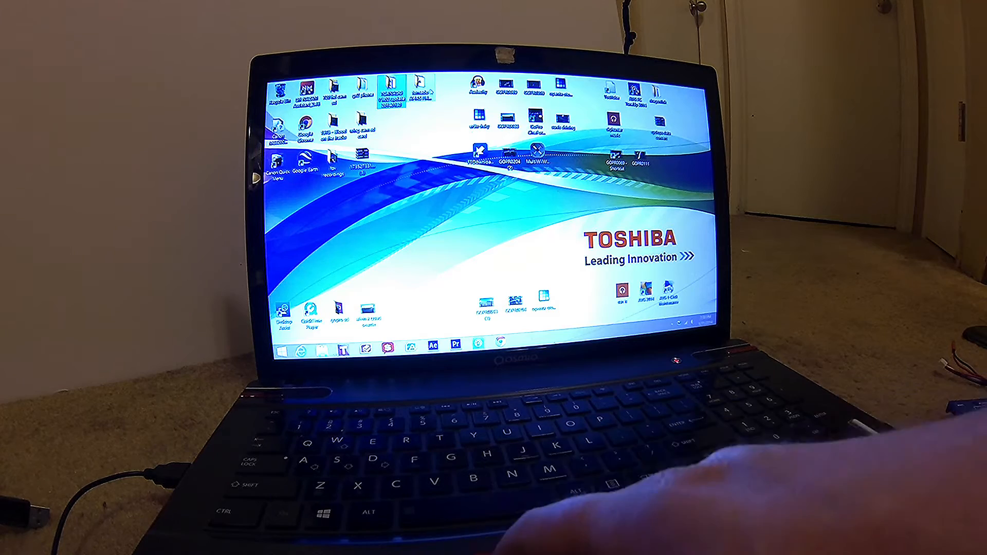
Step: Open the TORNADO V1.02 update folder from the desktop
double_click(419, 92)
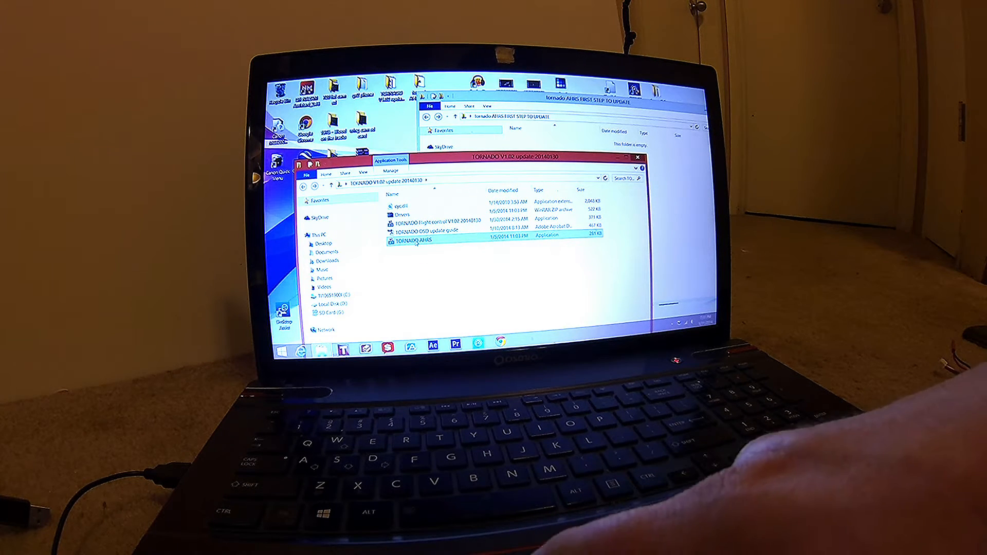
mouse_move(415, 243)
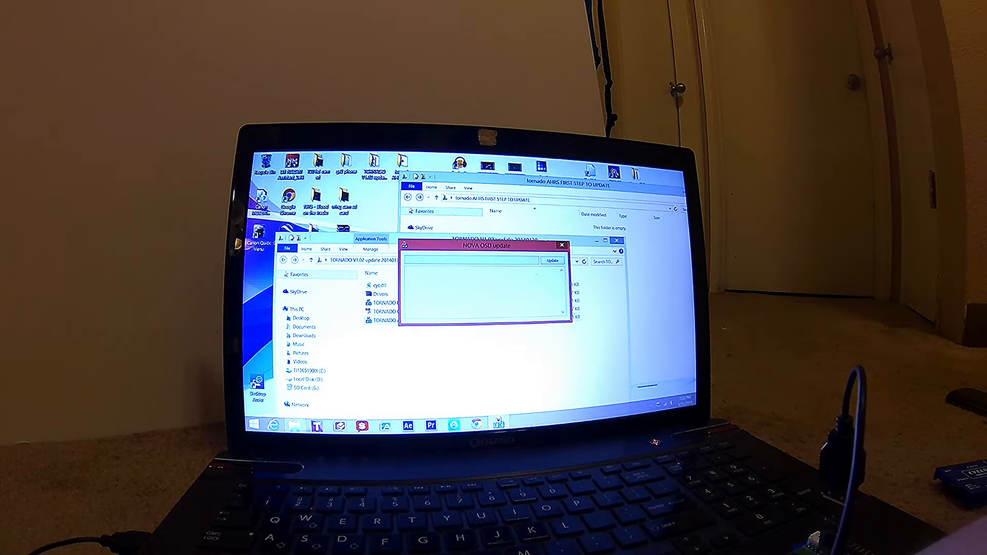
Step: Start the TORNADO AHRS firmware update in NOVA OSD update
click(552, 260)
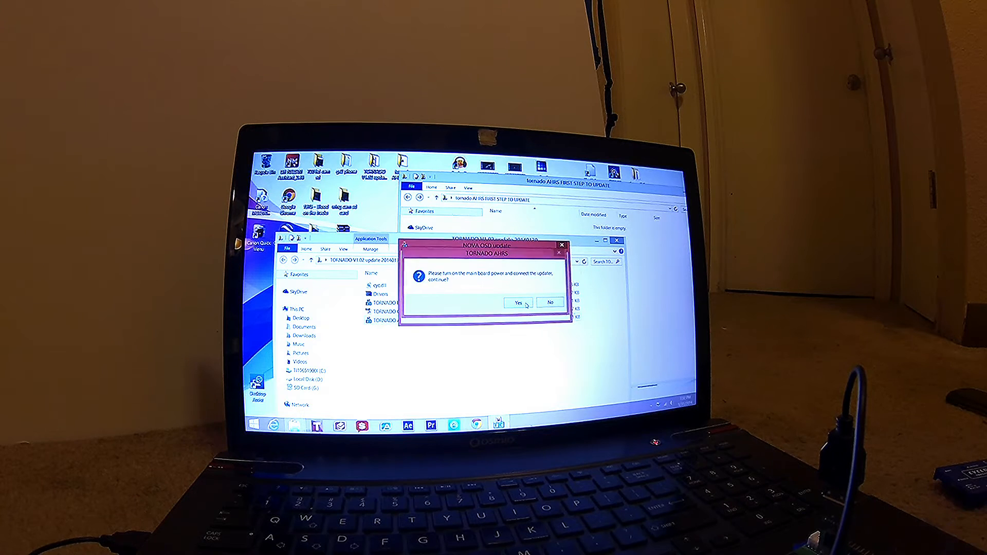
Step: Confirm mainboard power, flash AHRS firmware to 100%, and dismiss the Finish! notice
click(516, 303)
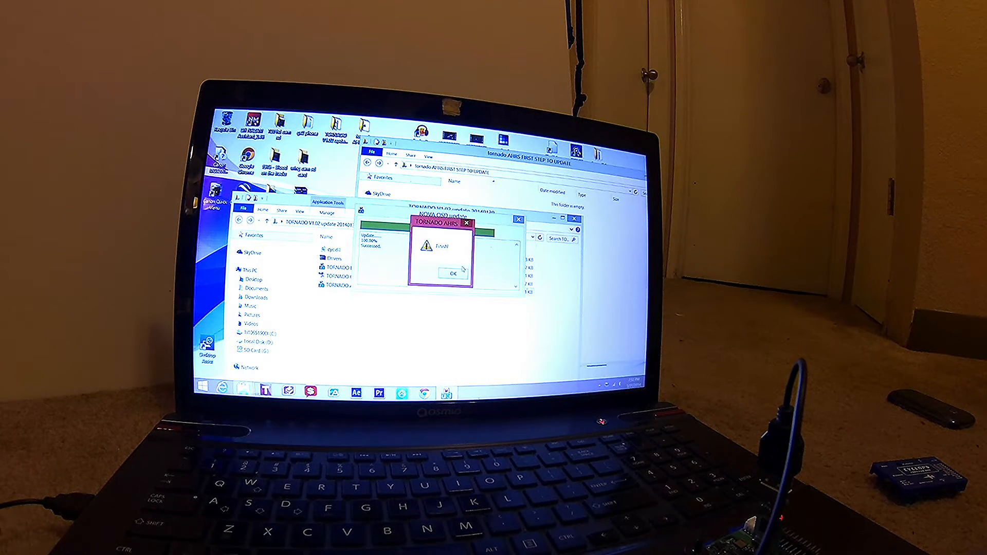
click(448, 272)
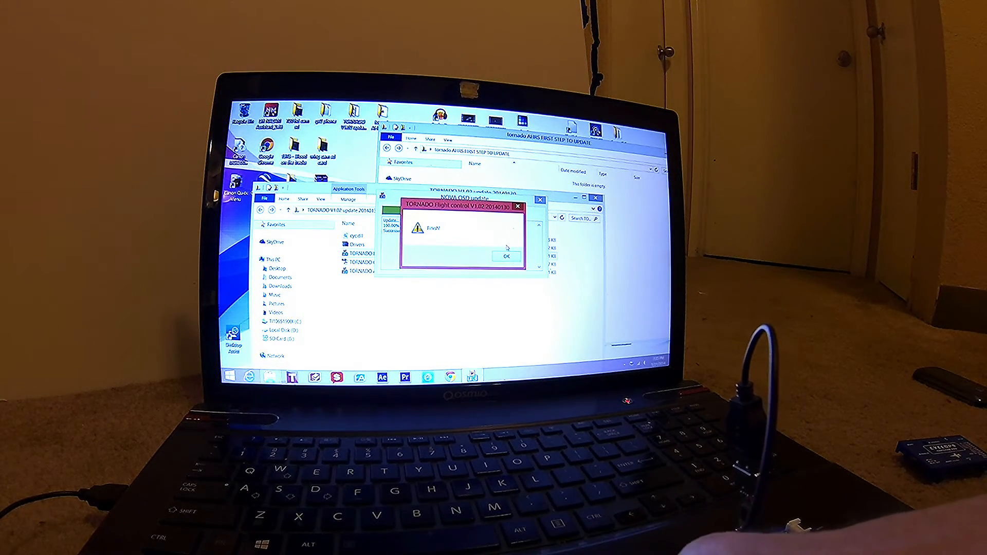
Step: Dismiss the flight control Finish! notice and close the TORNADO V1.02 update window
click(507, 257)
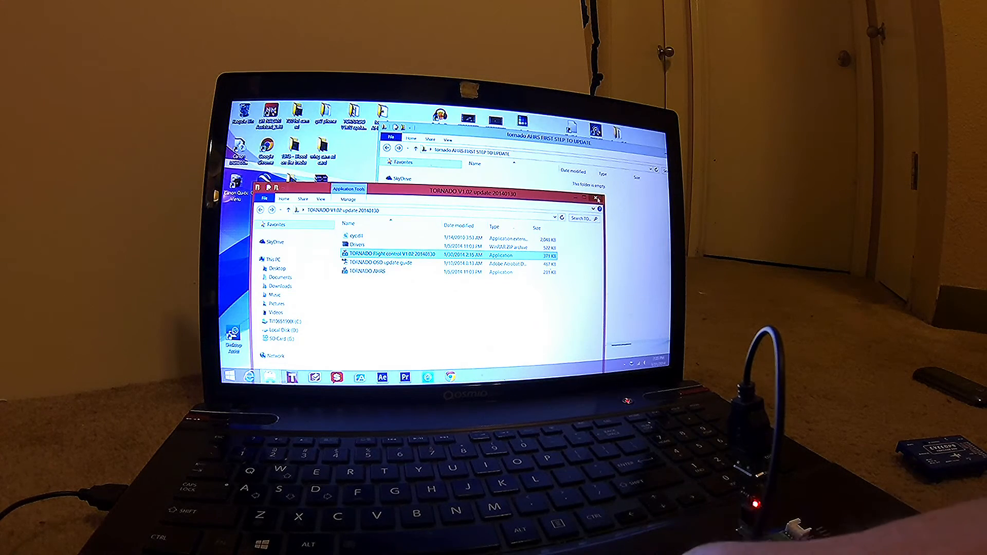
click(595, 199)
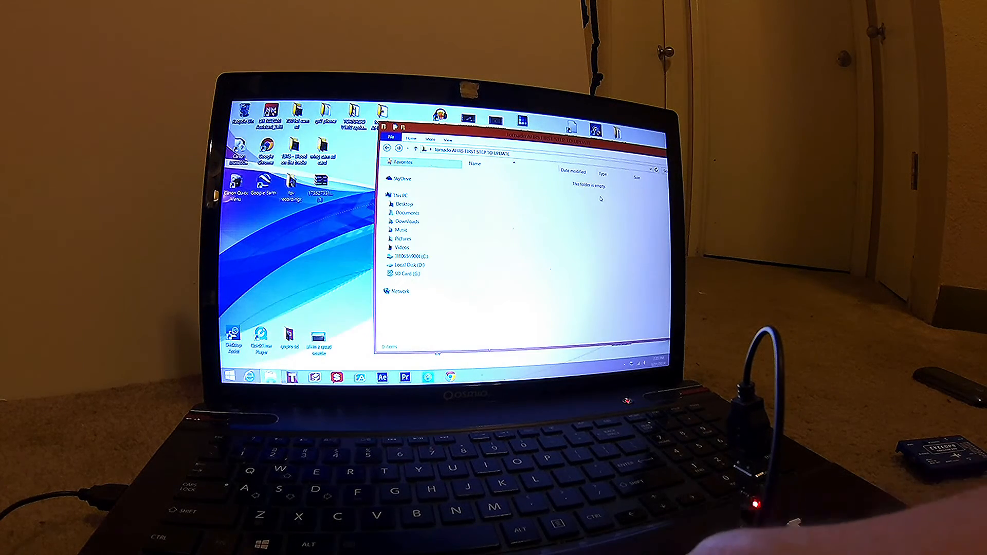